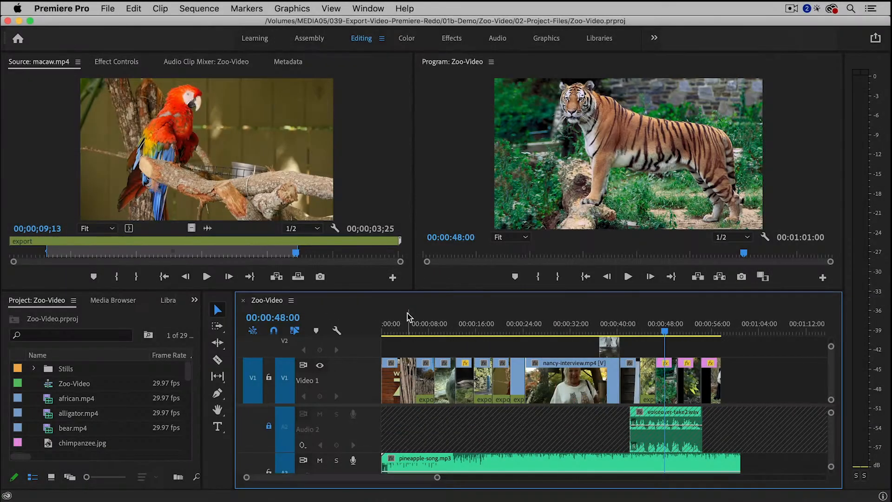
{"action": "mouse_move", "coordinate": [157, 38]}
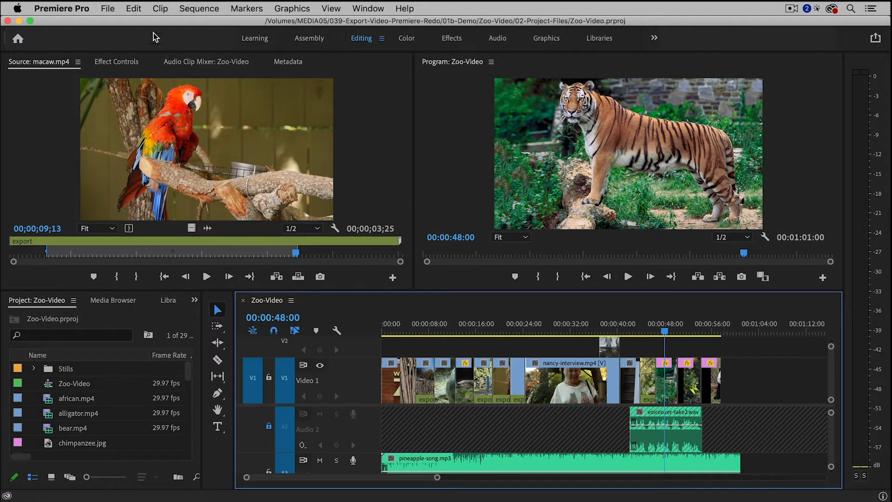
Open Export Media settings for the Zoo-Video sequence from the File menu.
{"action": "left_click", "coordinate": [107, 8]}
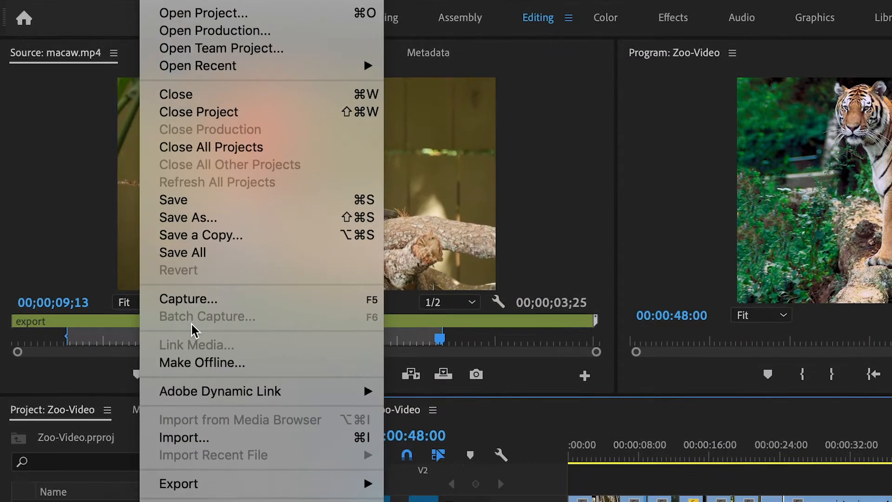
{"action": "mouse_move", "coordinate": [178, 483]}
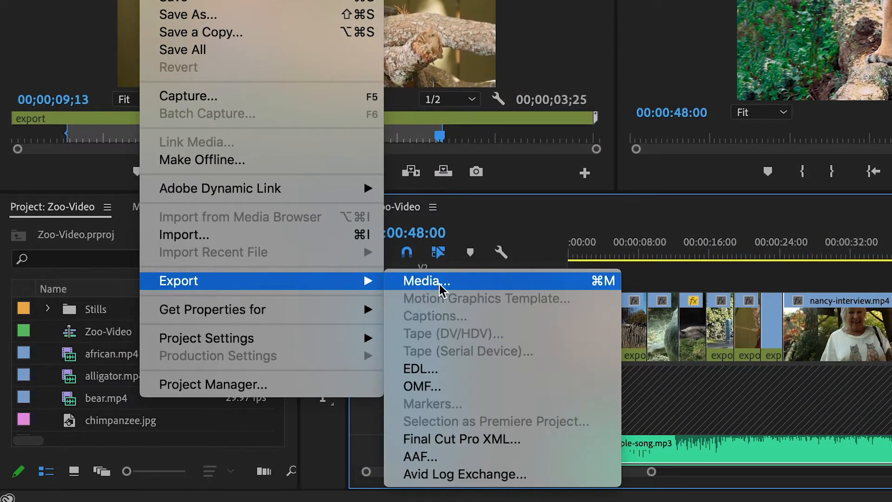
{"action": "left_click", "coordinate": [426, 281]}
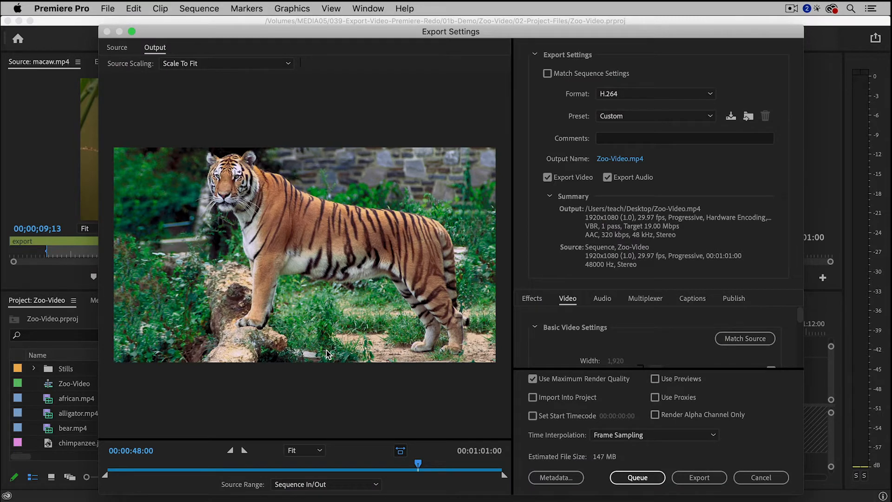
{"action": "mouse_move", "coordinate": [535, 175]}
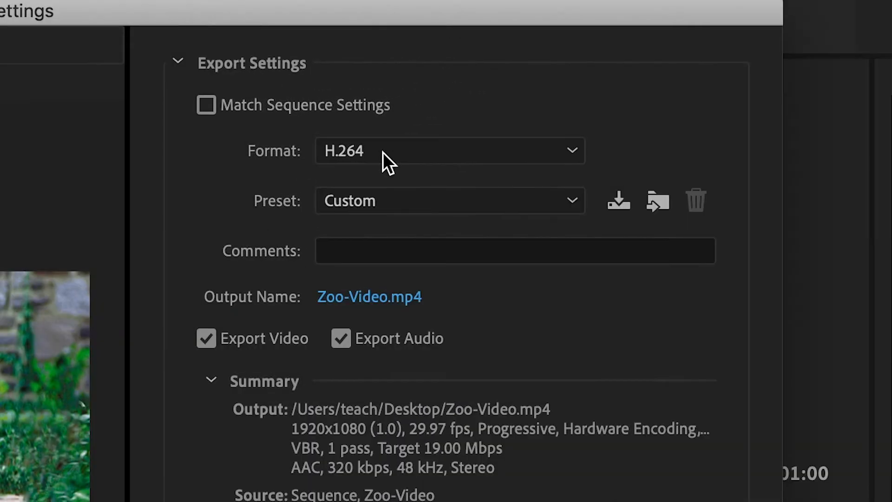
Review the format list and keep H.264 as the export format.
{"action": "left_click", "coordinate": [449, 150]}
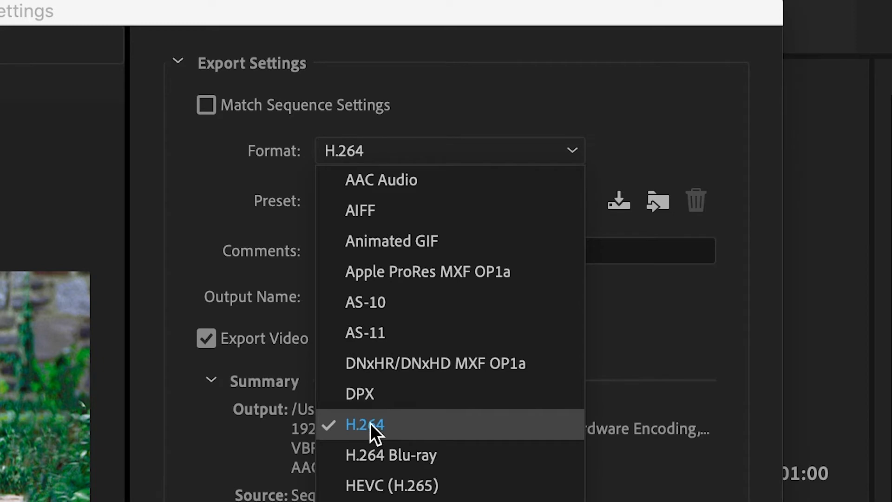
{"action": "mouse_move", "coordinate": [399, 434]}
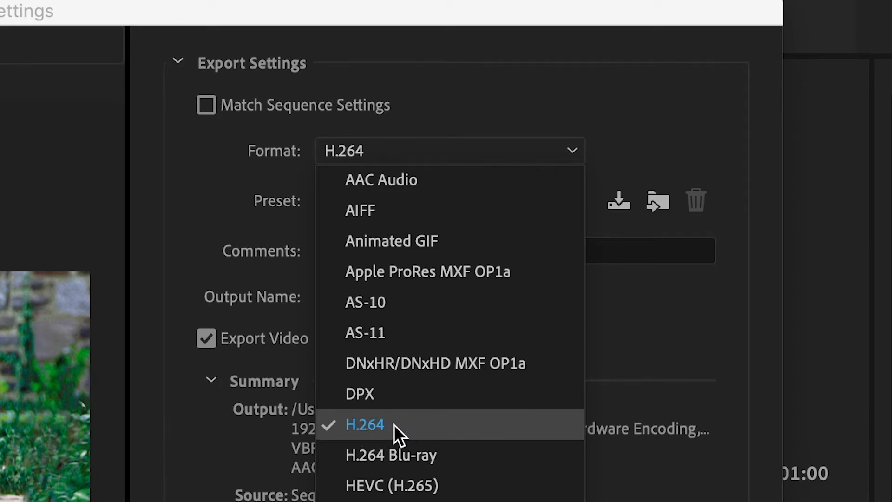
{"action": "mouse_move", "coordinate": [378, 430]}
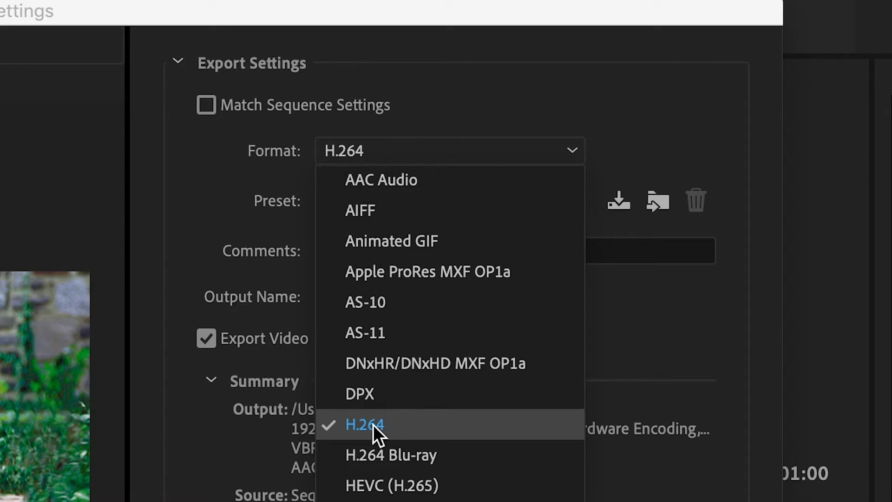
{"action": "left_click", "coordinate": [364, 426]}
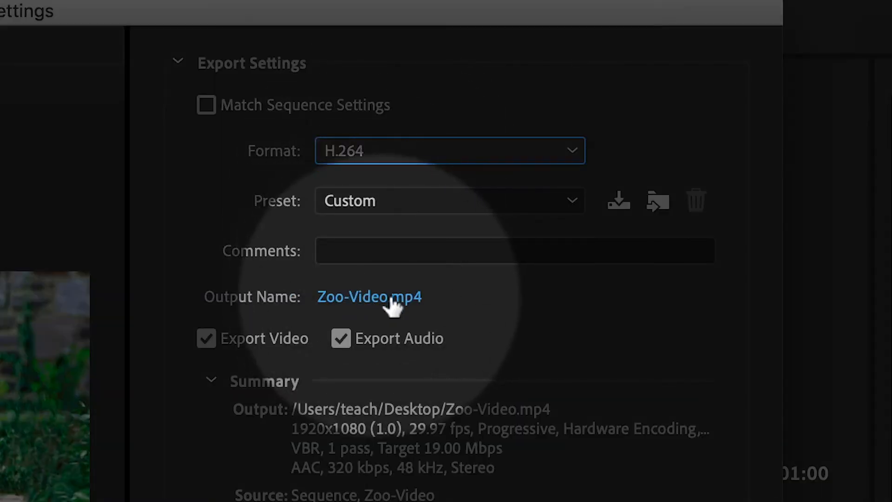
{"action": "mouse_move", "coordinate": [413, 319]}
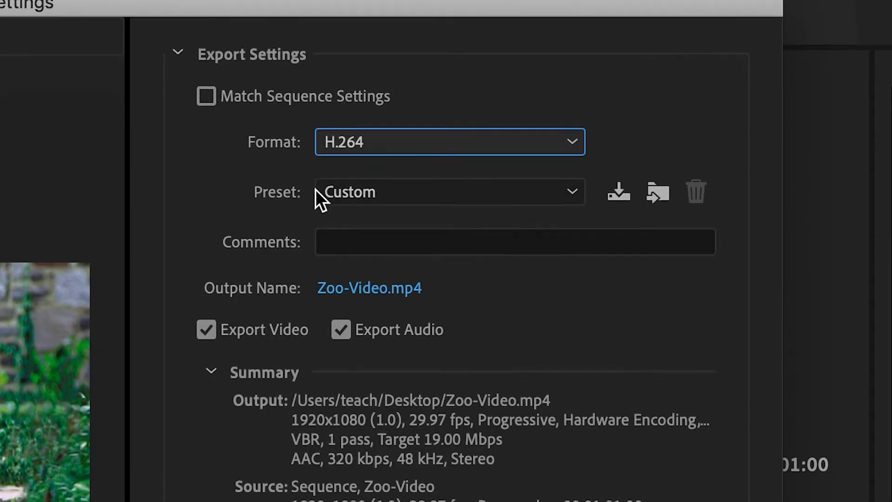
Choose the Match Source - Adaptive High Bitrate export preset.
{"action": "left_click", "coordinate": [449, 192]}
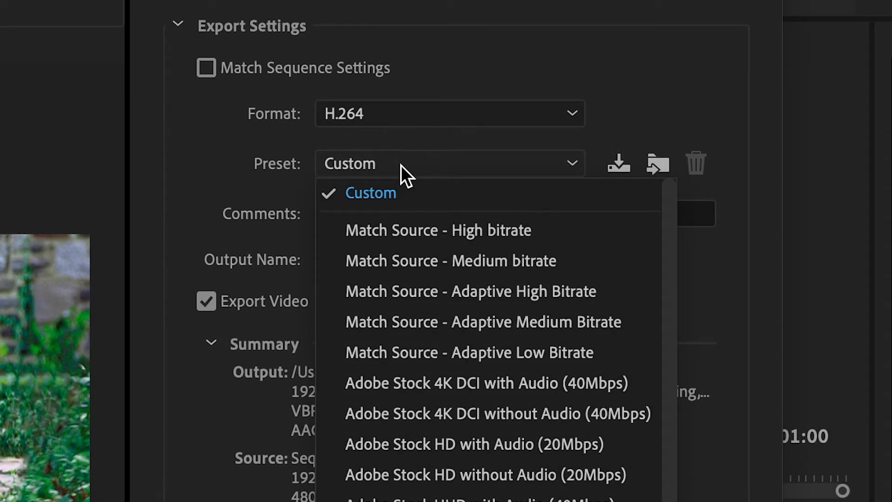
{"action": "mouse_move", "coordinate": [370, 239]}
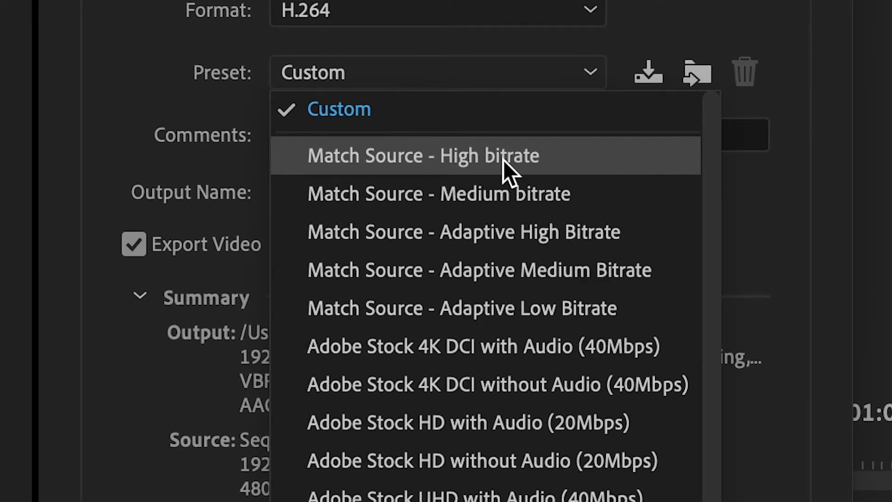
{"action": "mouse_move", "coordinate": [398, 232]}
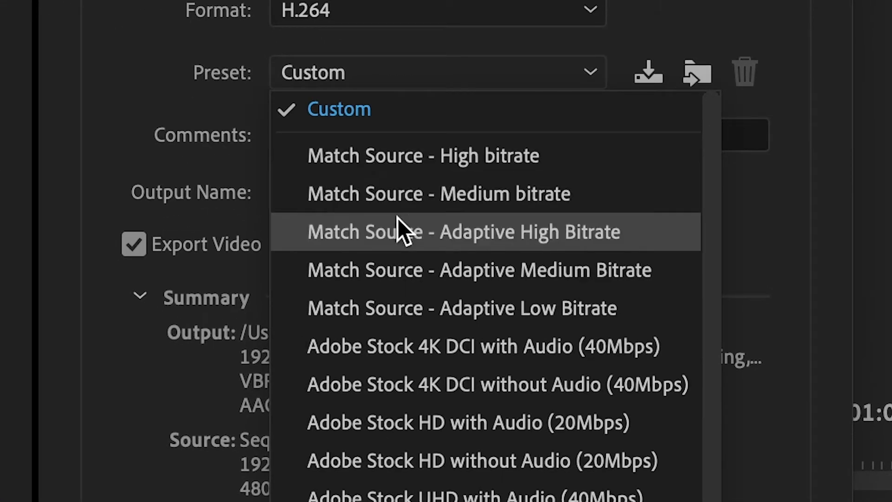
{"action": "mouse_move", "coordinate": [489, 245]}
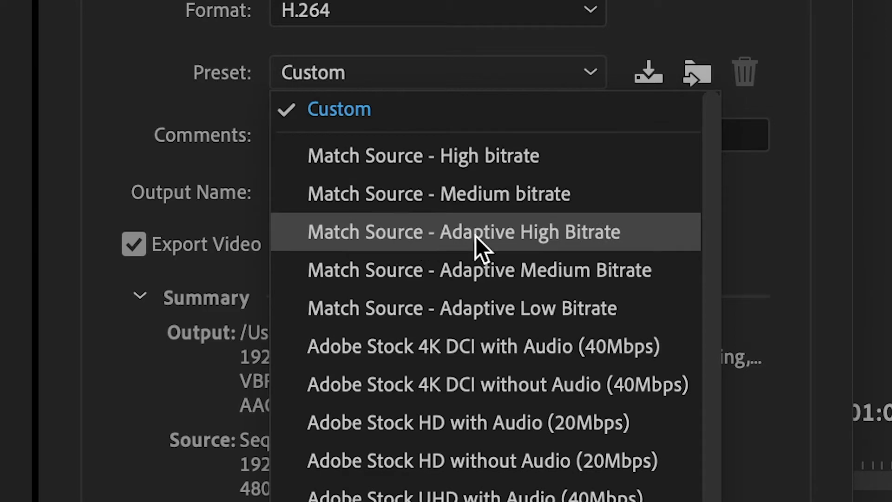
{"action": "left_click", "coordinate": [464, 231]}
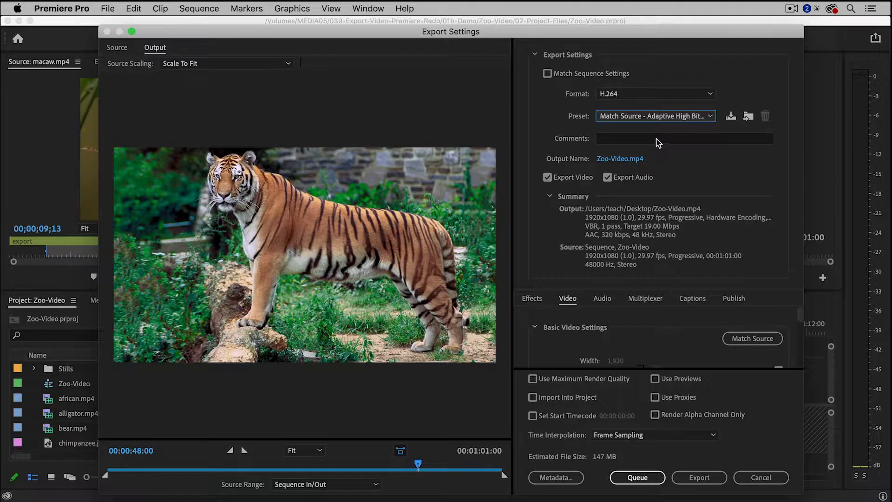
{"action": "mouse_move", "coordinate": [659, 120]}
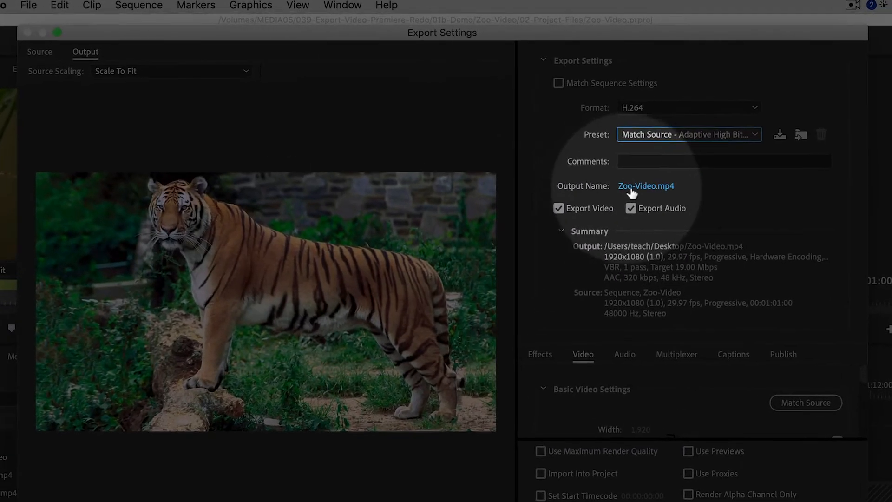
Save the output as Zoo-Video.mp4 on the Desktop via the Output Name dialog.
{"action": "left_click", "coordinate": [646, 186]}
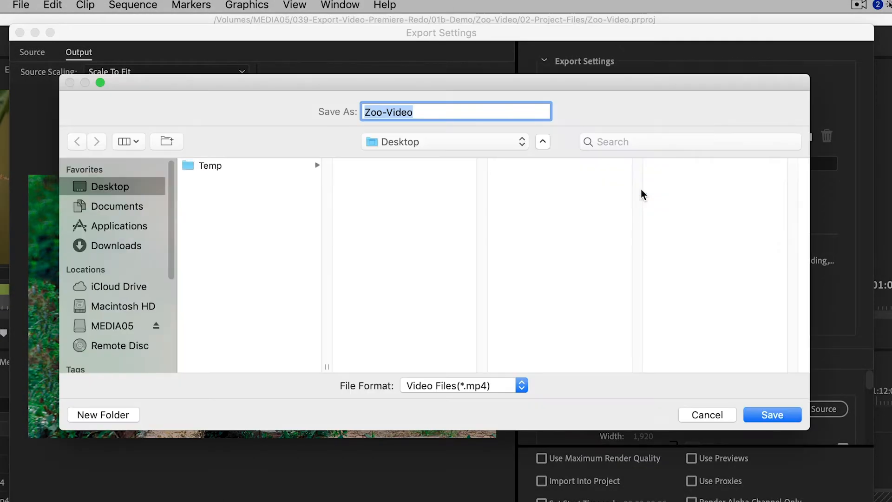
{"action": "left_click", "coordinate": [109, 186]}
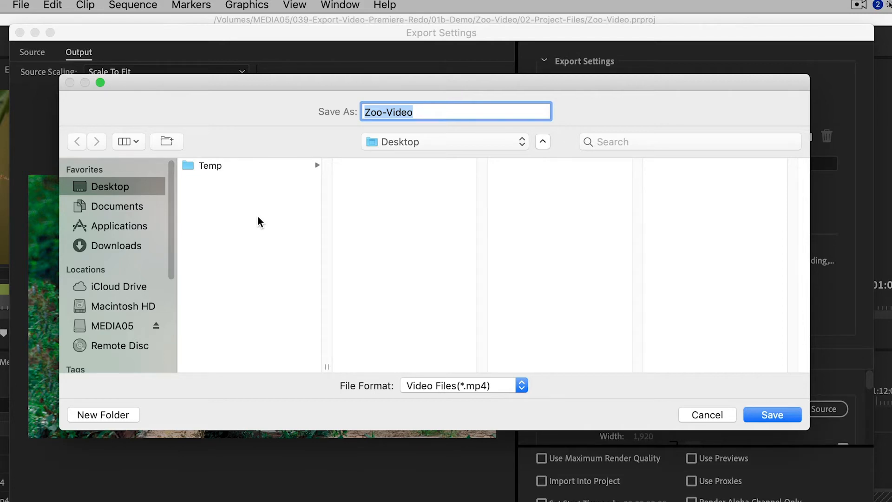
{"action": "left_click", "coordinate": [772, 414]}
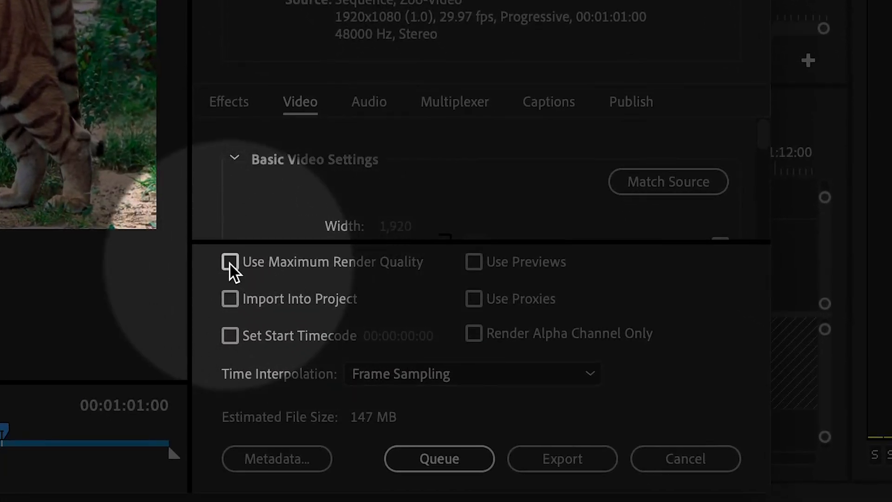
{"action": "mouse_move", "coordinate": [258, 267]}
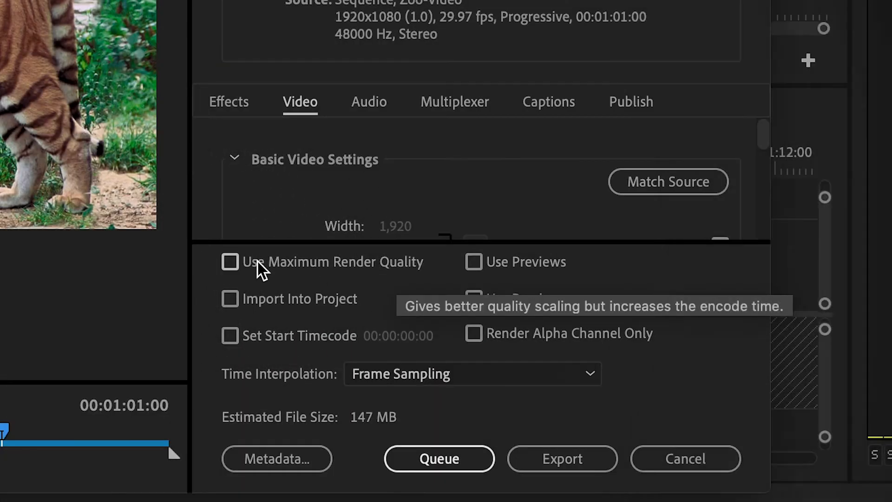
Check Use Maximum Render Quality for the export.
{"action": "left_click", "coordinate": [230, 262]}
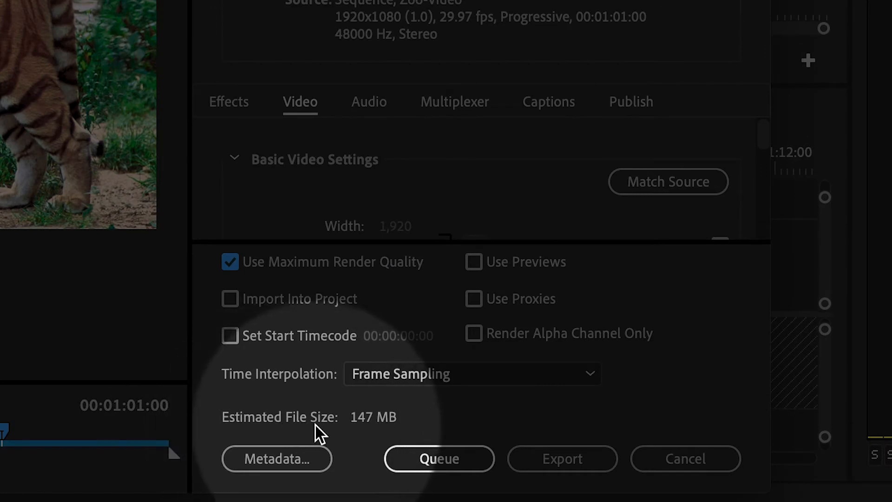
{"action": "mouse_move", "coordinate": [392, 418]}
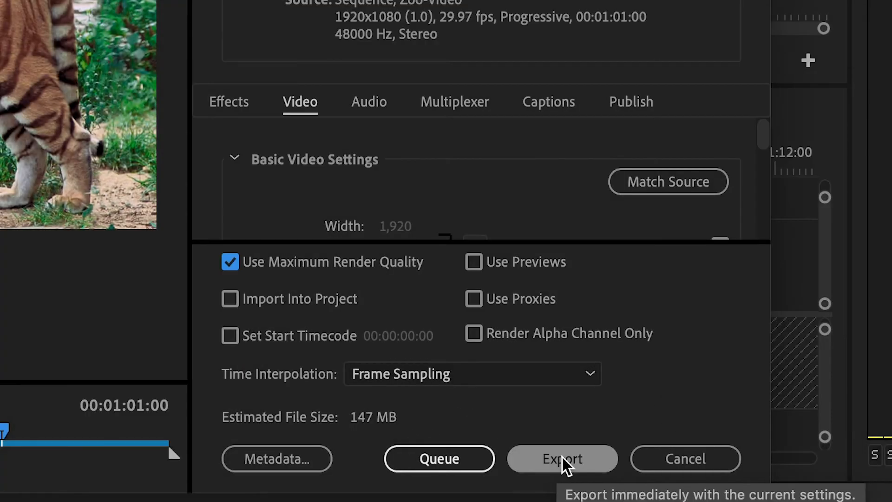
{"action": "left_click", "coordinate": [562, 459]}
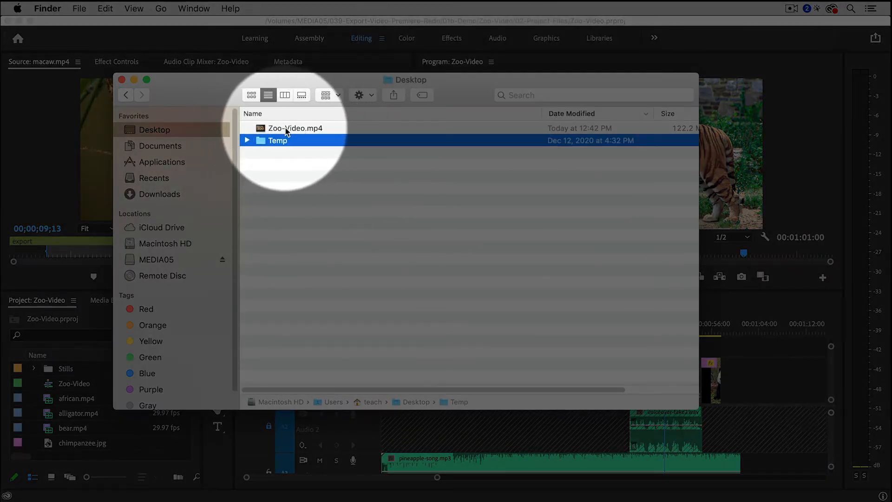
Select and open Zoo-Video.mp4 (122.2 MB) in the Desktop folder.
{"action": "left_click", "coordinate": [296, 128]}
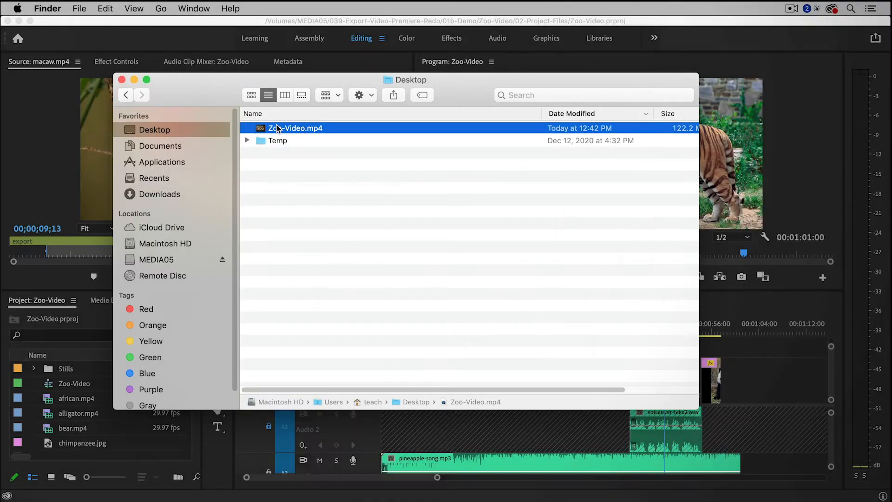
{"action": "double_click", "coordinate": [295, 129]}
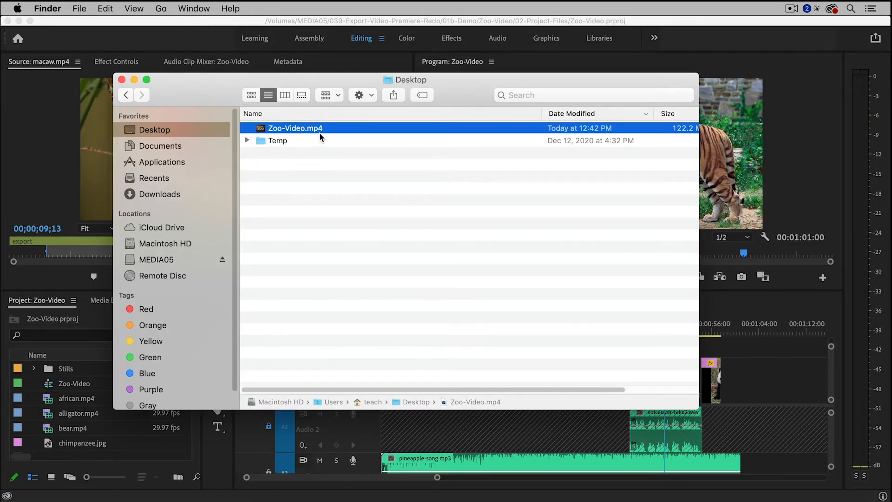
{"action": "mouse_move", "coordinate": [332, 154]}
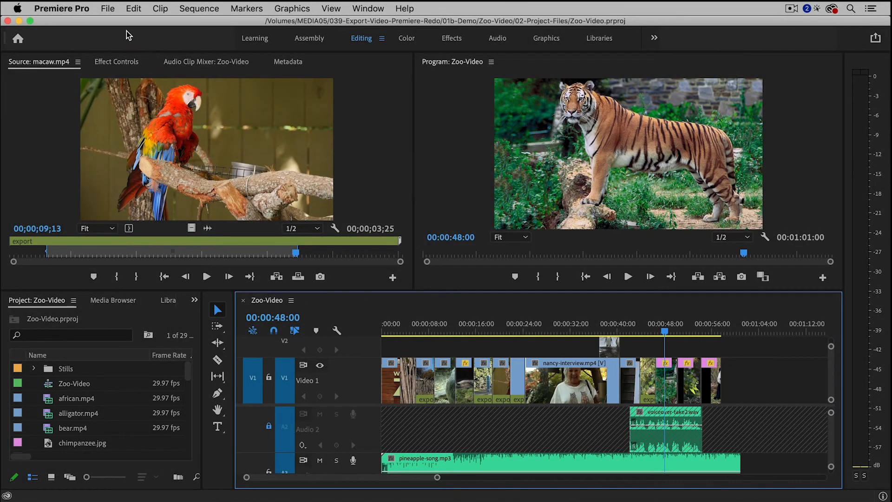
Open Premiere Pro's File menu again.
{"action": "left_click", "coordinate": [108, 8]}
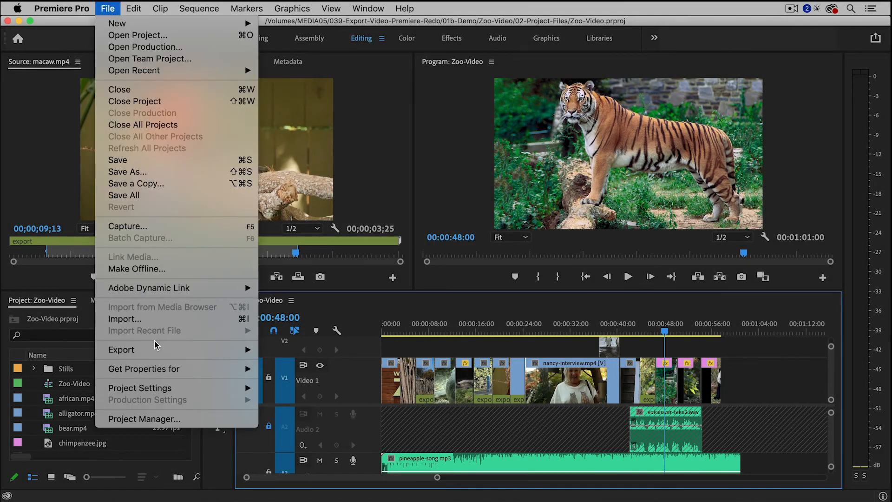